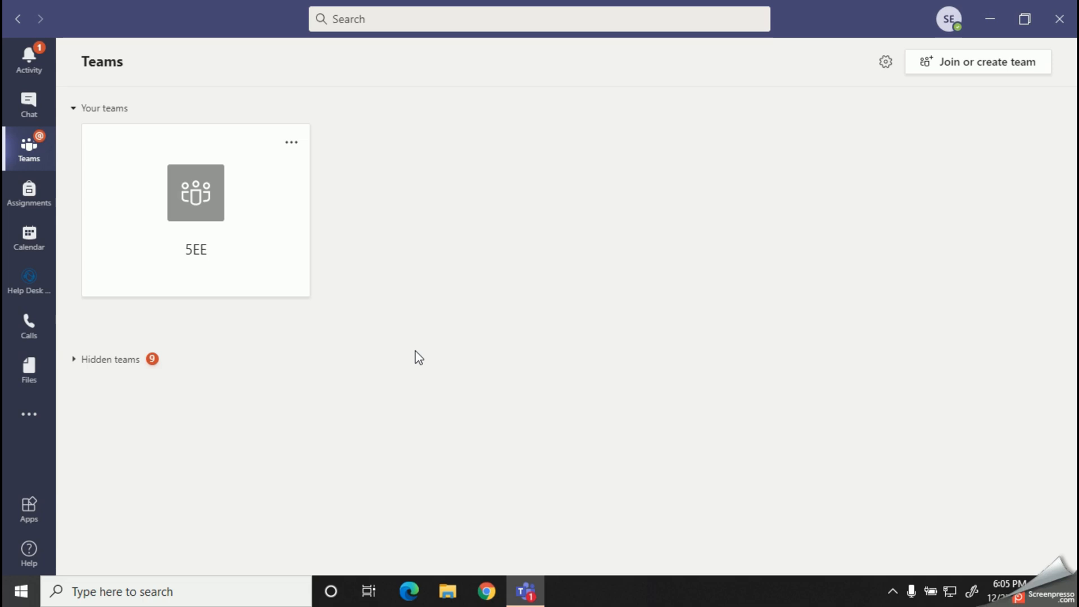
mouse_move(456, 414)
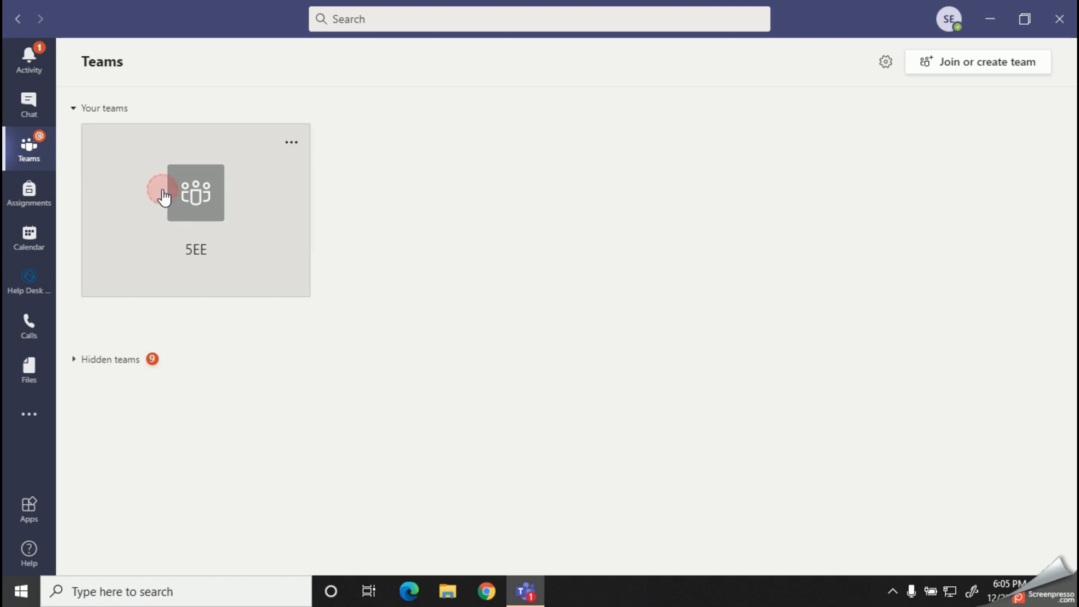
Step: Open the 5EE team and its Computer Quiz channel
left_click(195, 193)
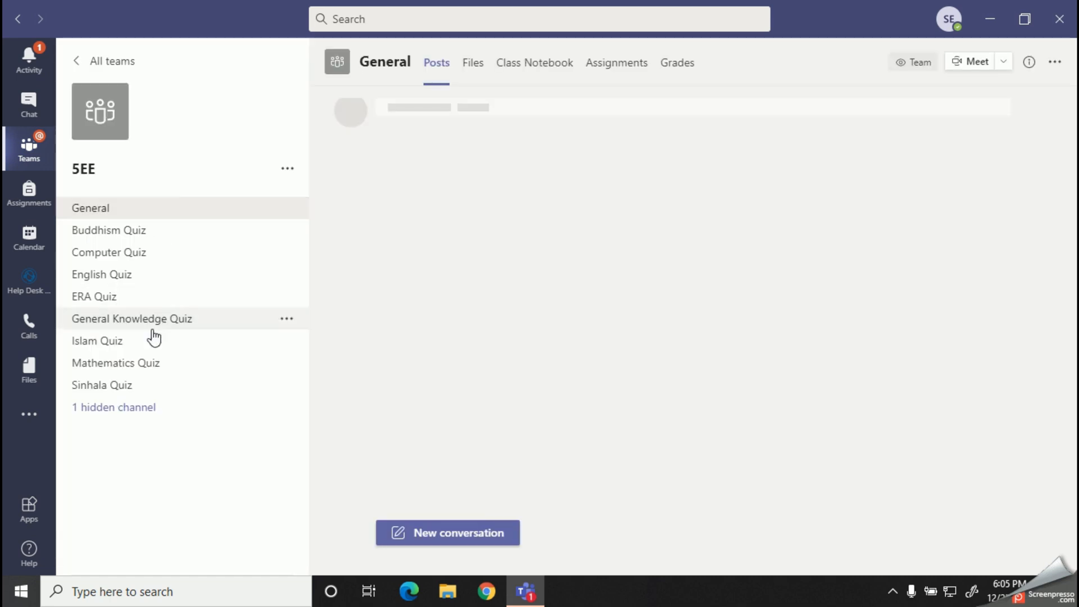
mouse_move(137, 279)
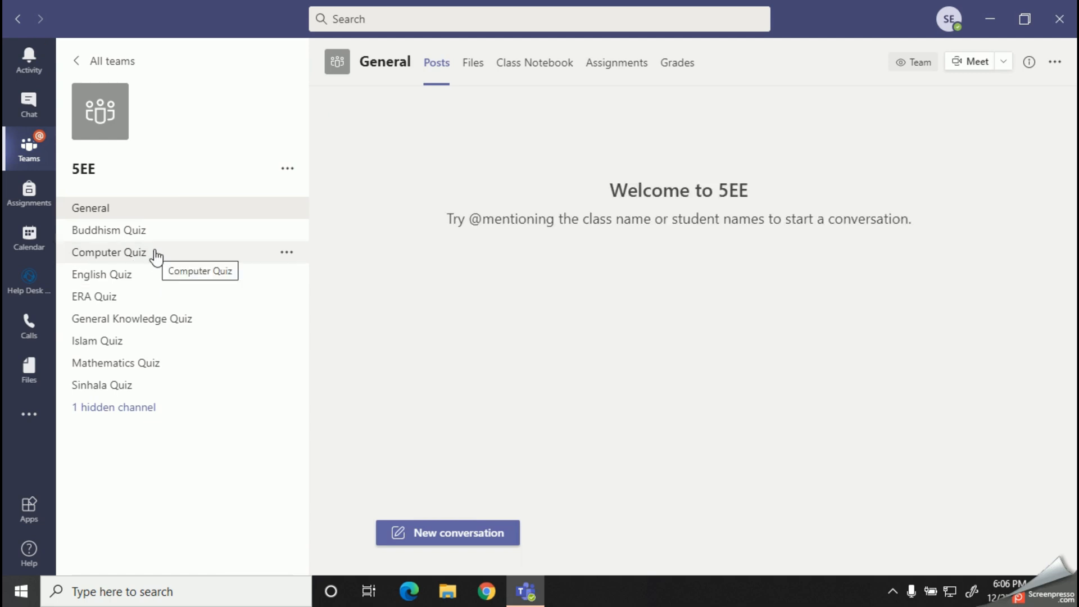
left_click(108, 251)
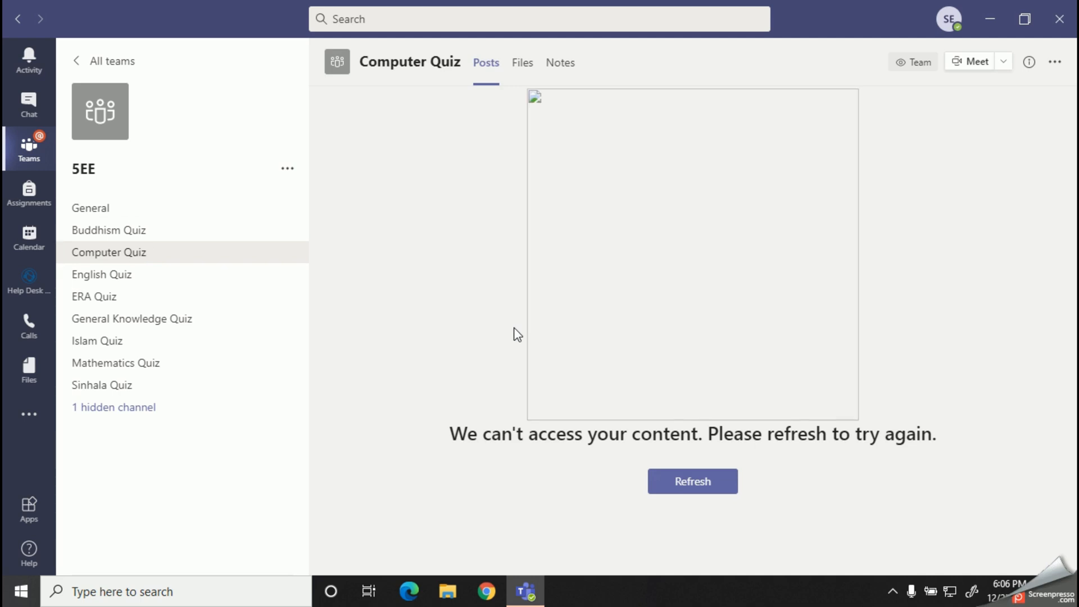
Step: Refresh the Computer Quiz posts to load the Grade 5 Computer Online evaluation post
left_click(692, 481)
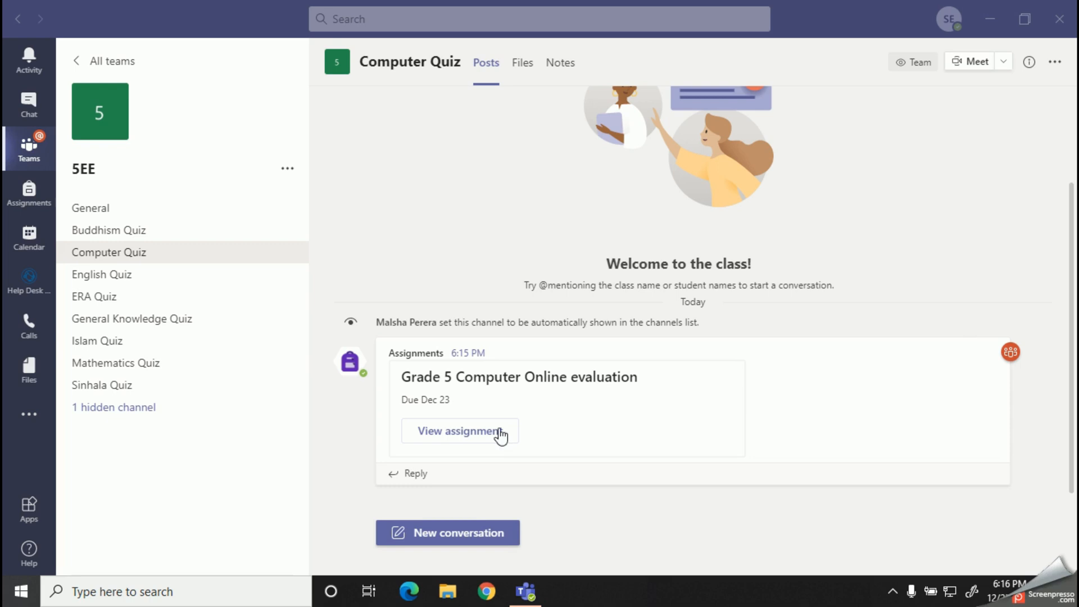
mouse_move(468, 441)
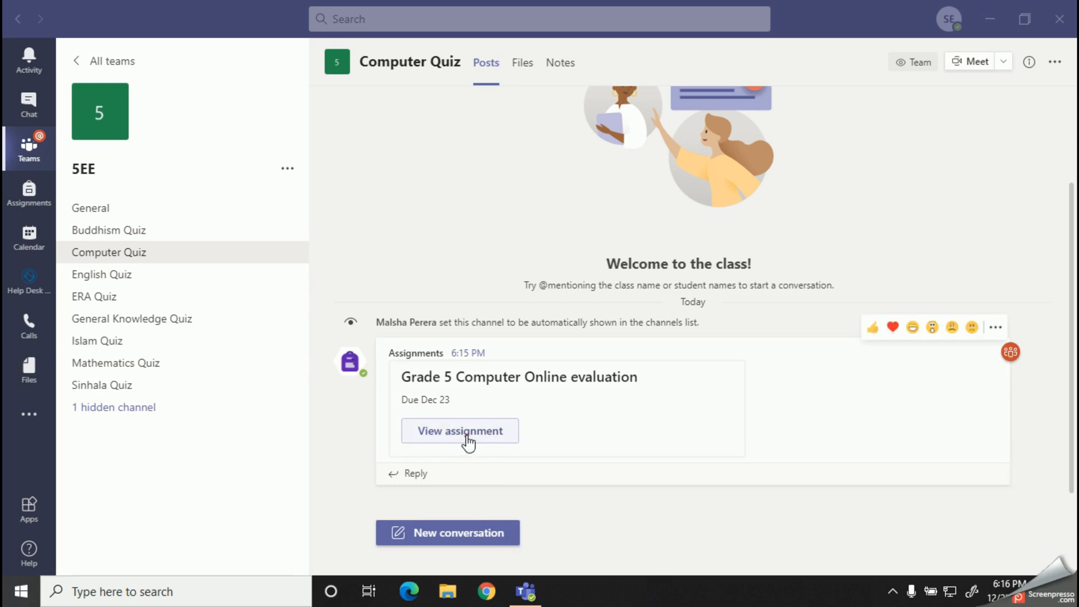
Step: View the Grade 5 Computer Online evaluation assignment due today at 6:30 PM
left_click(460, 430)
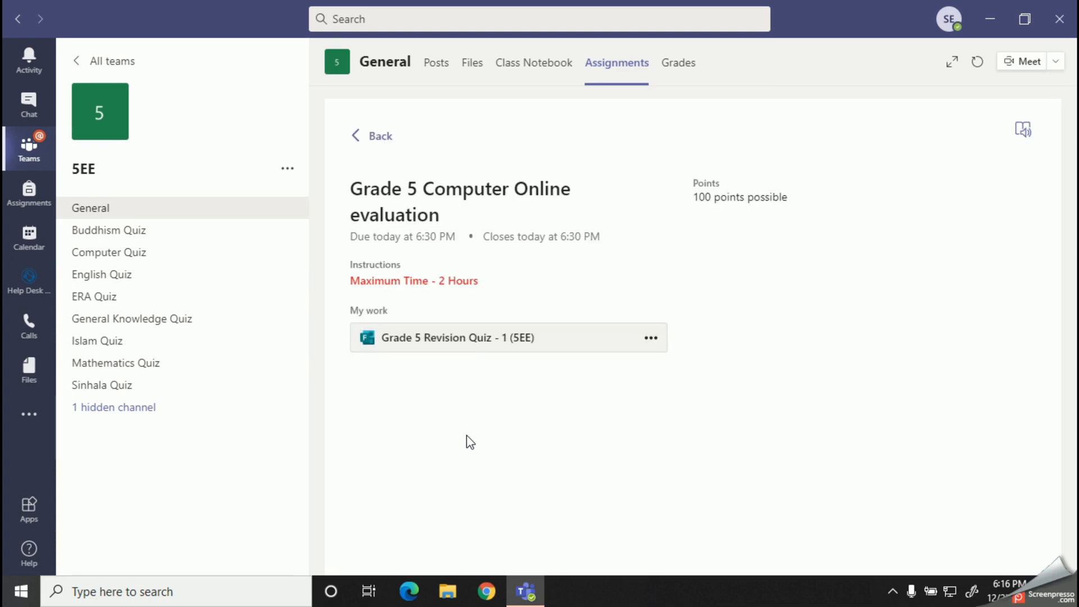
mouse_move(475, 444)
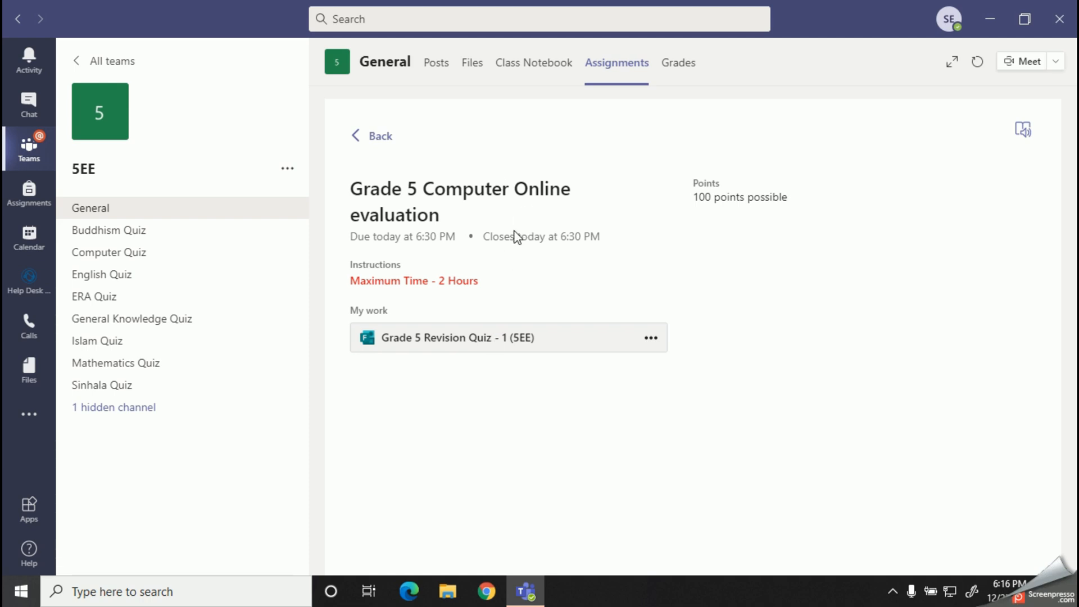
mouse_move(403, 282)
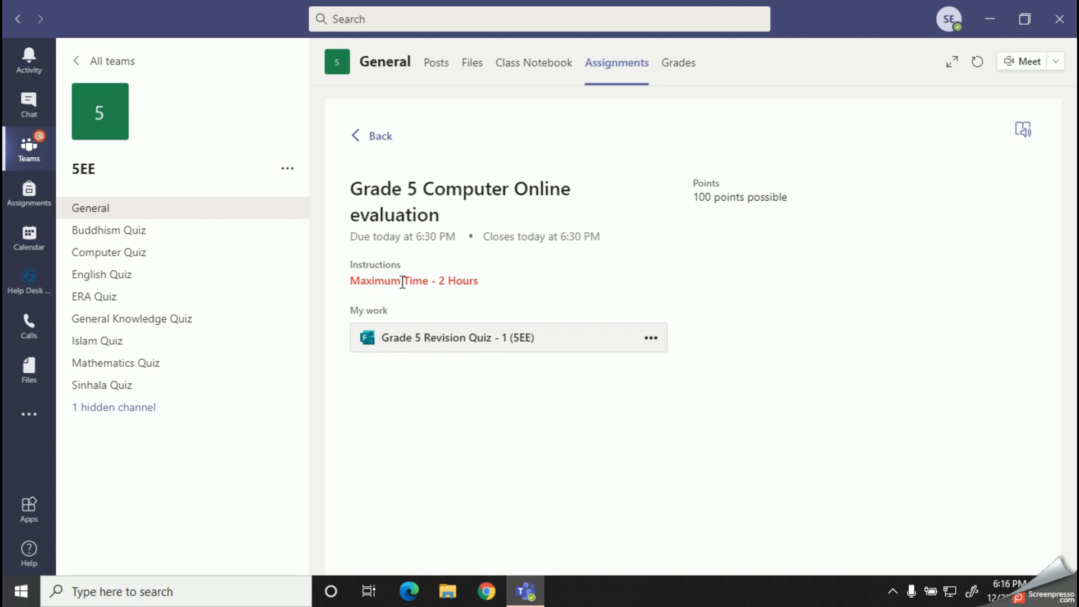
mouse_move(723, 168)
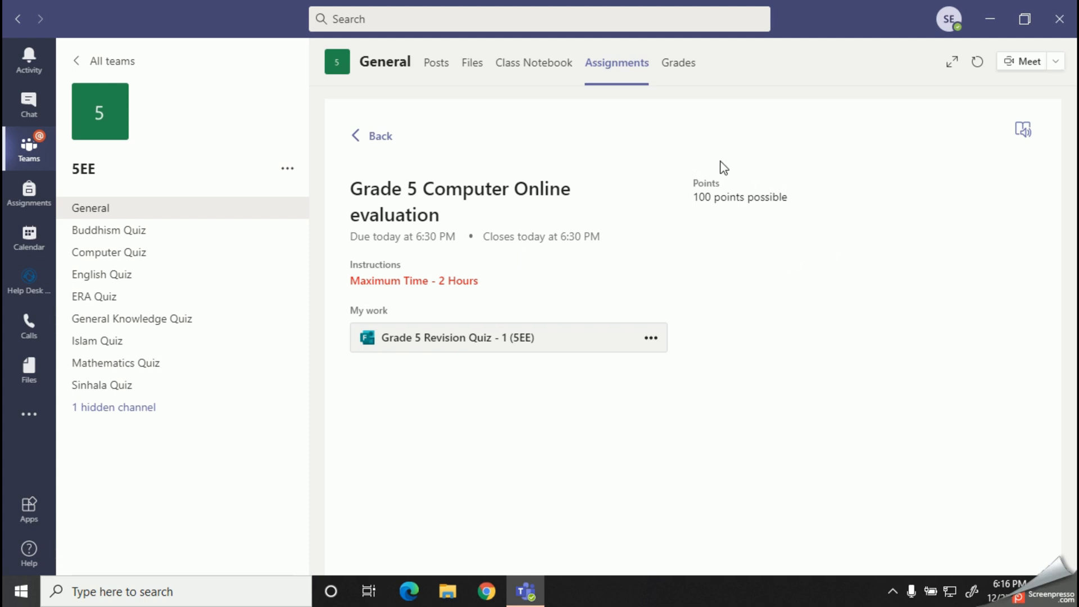
mouse_move(779, 243)
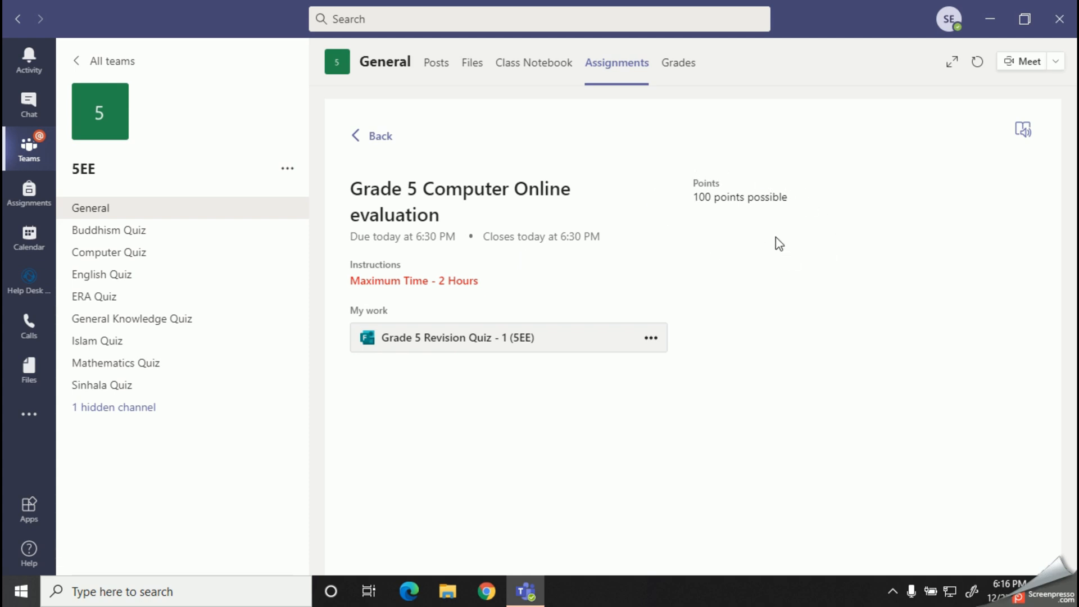
mouse_move(454, 338)
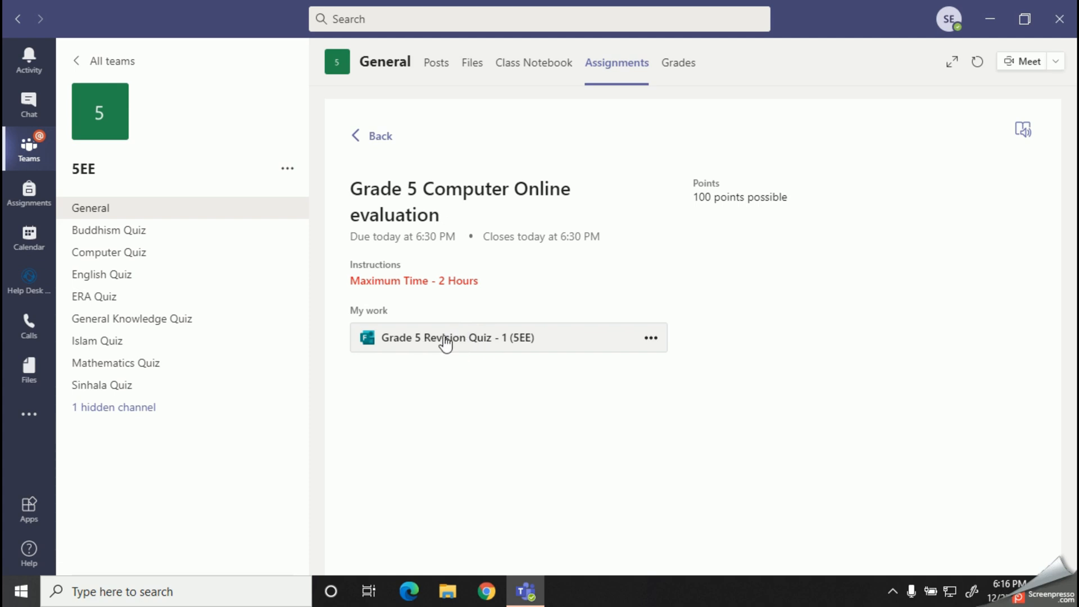
Step: Open the Grade 5 Revision Quiz form, start the name, and answer Electronic Fund Transfer
left_click(456, 337)
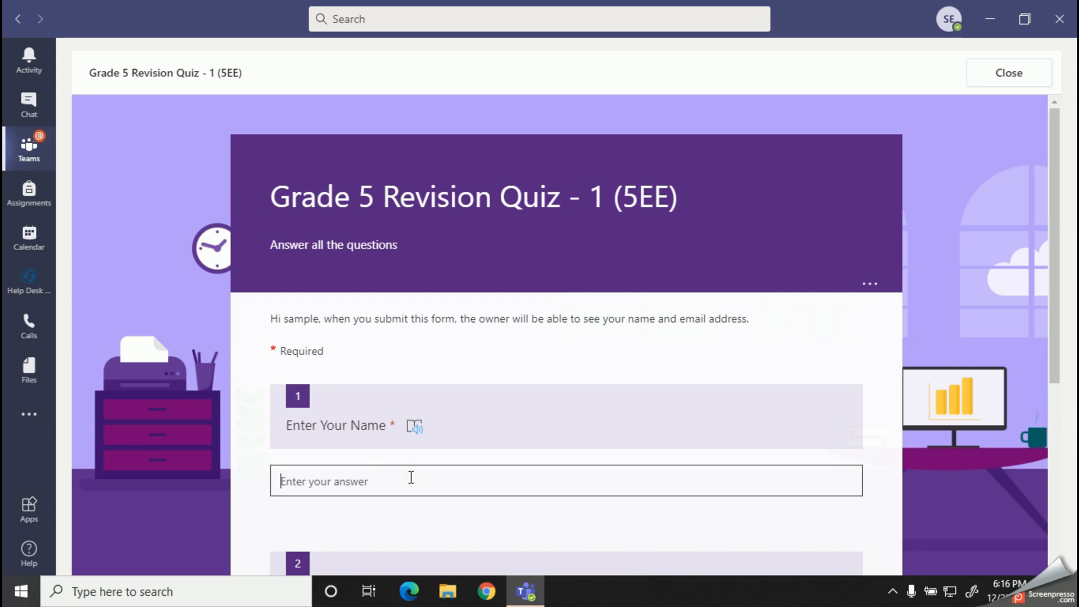
left_click(407, 335)
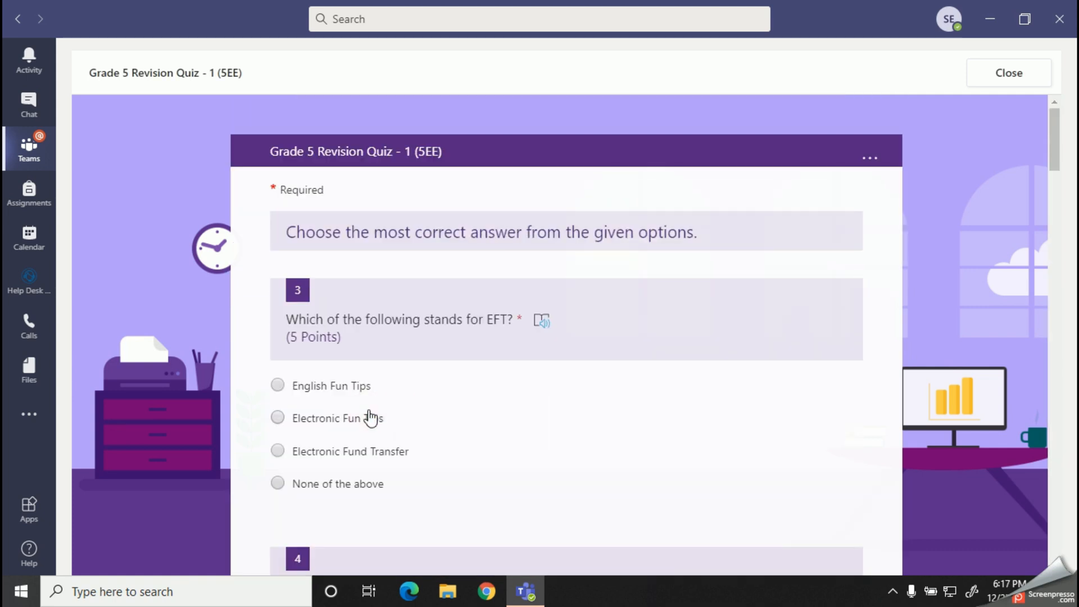
mouse_move(309, 425)
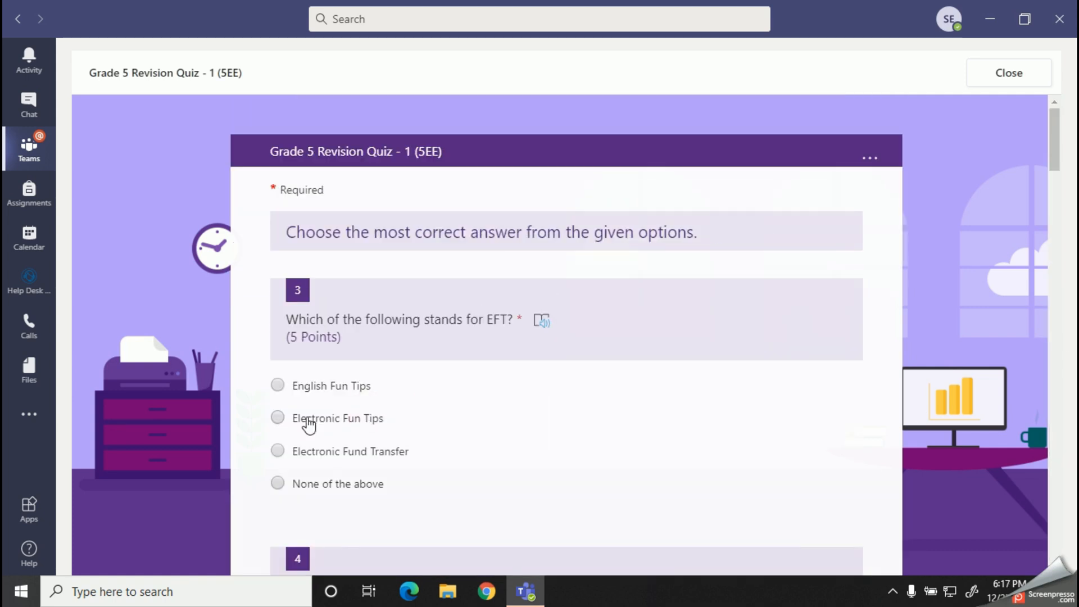
left_click(277, 451)
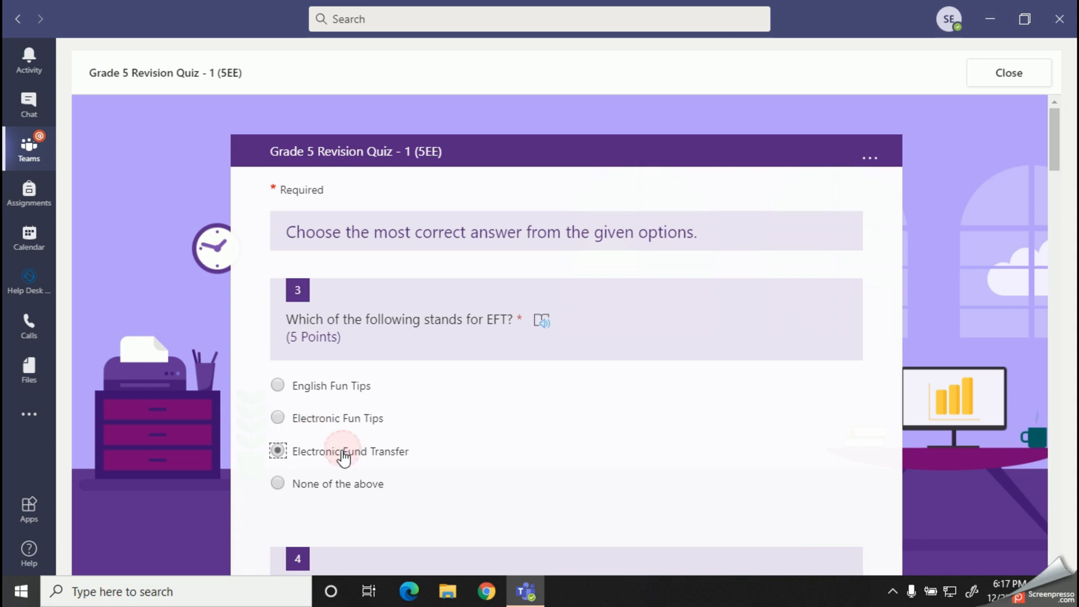
Step: Scroll through the quiz answering questions through question 22 on page 4
scroll("down", 3)
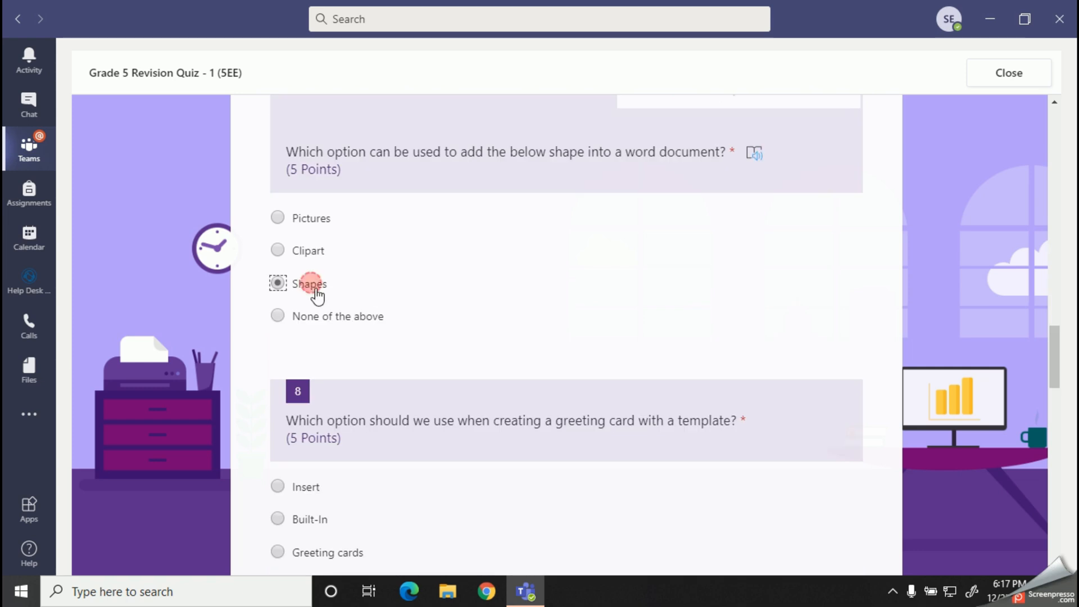
scroll("down", 3)
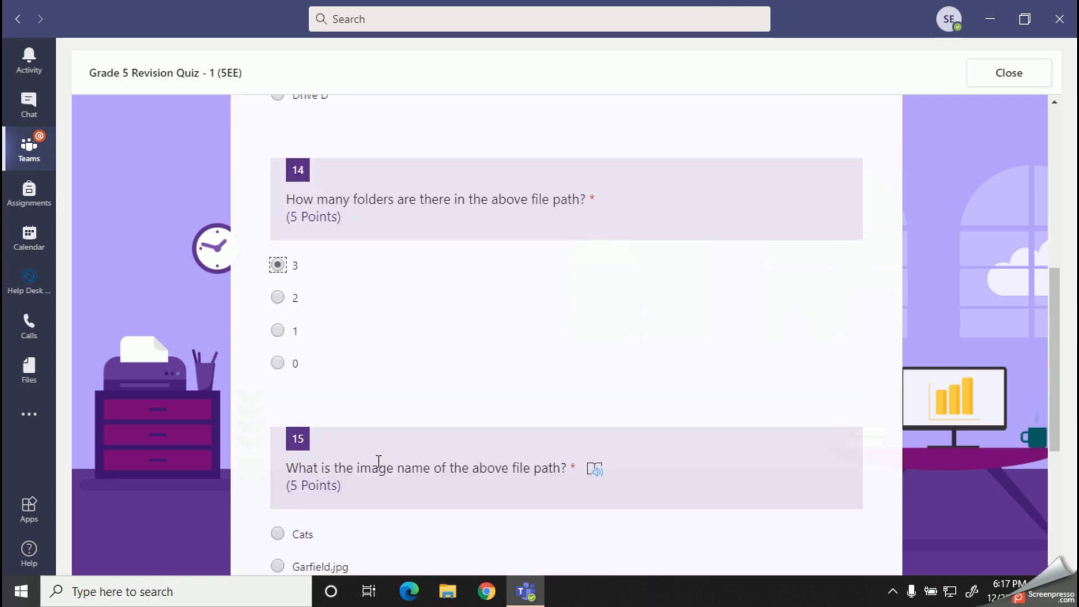
scroll("down", 3)
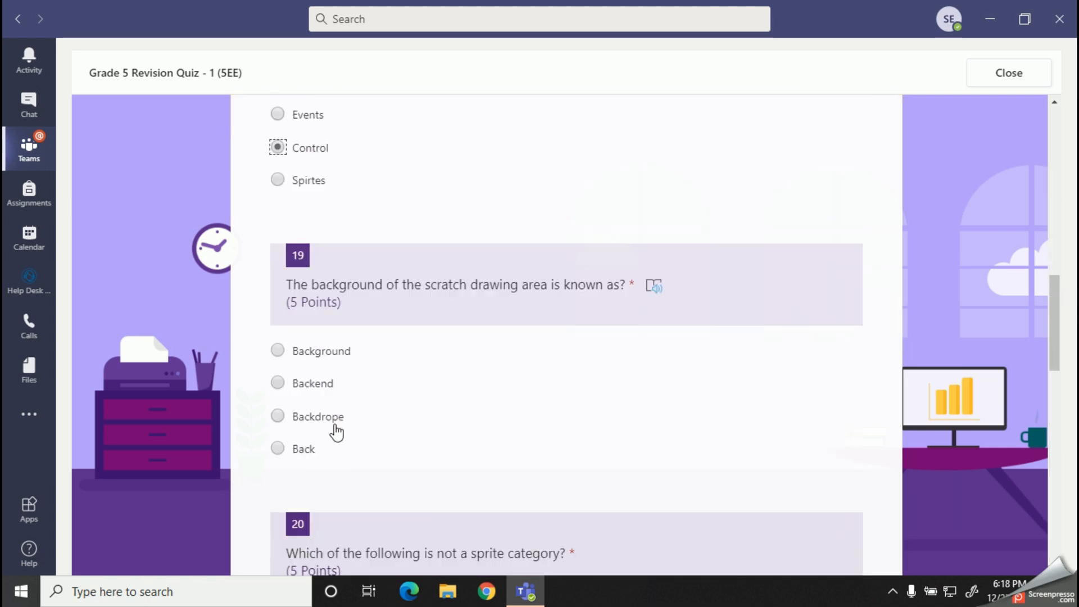
scroll("down", 3)
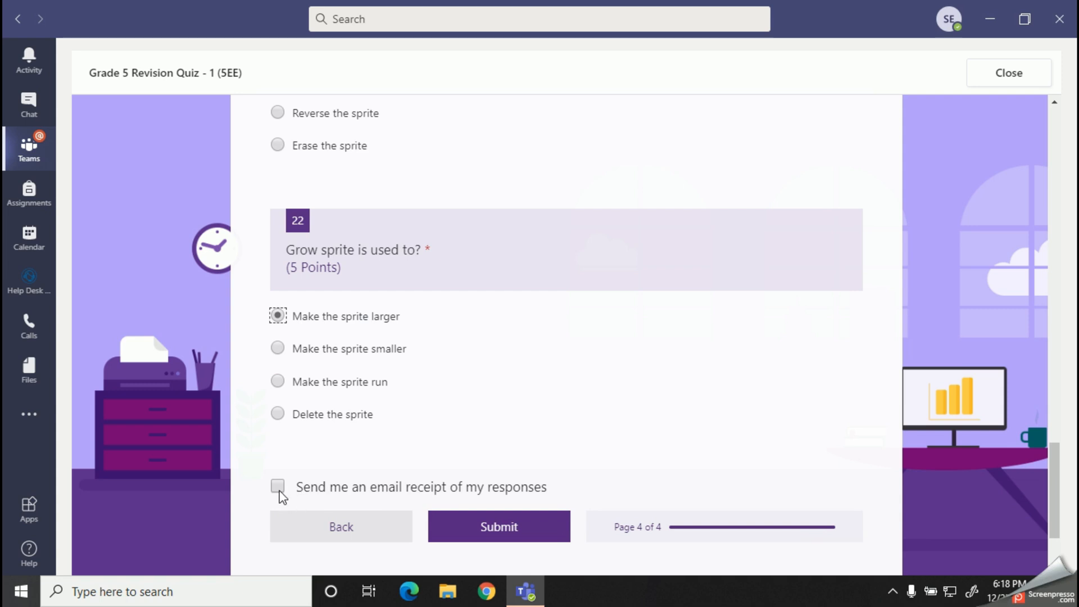
mouse_move(331, 502)
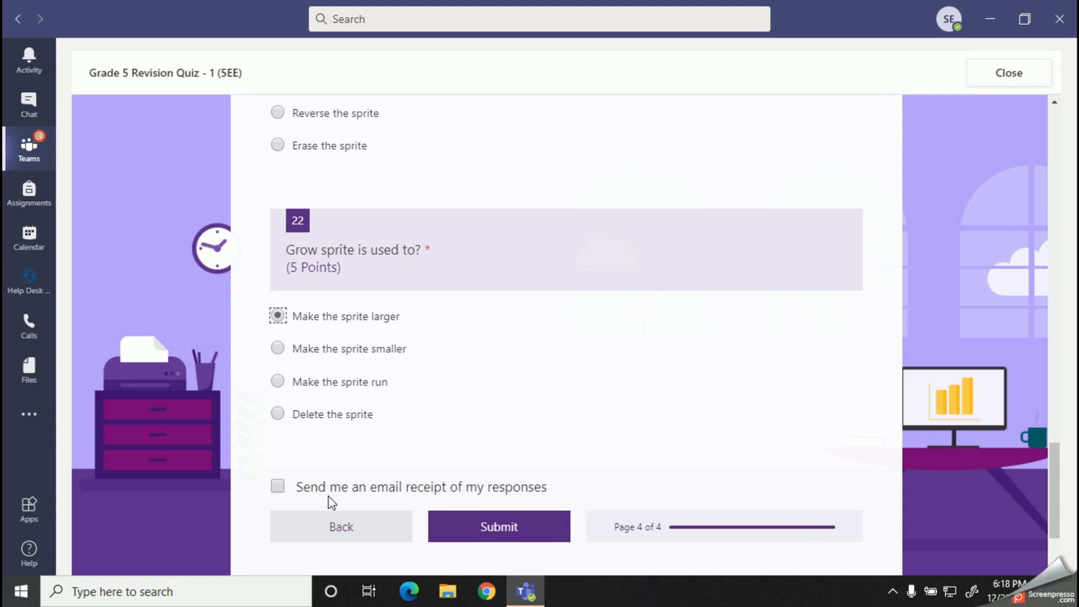
mouse_move(337, 511)
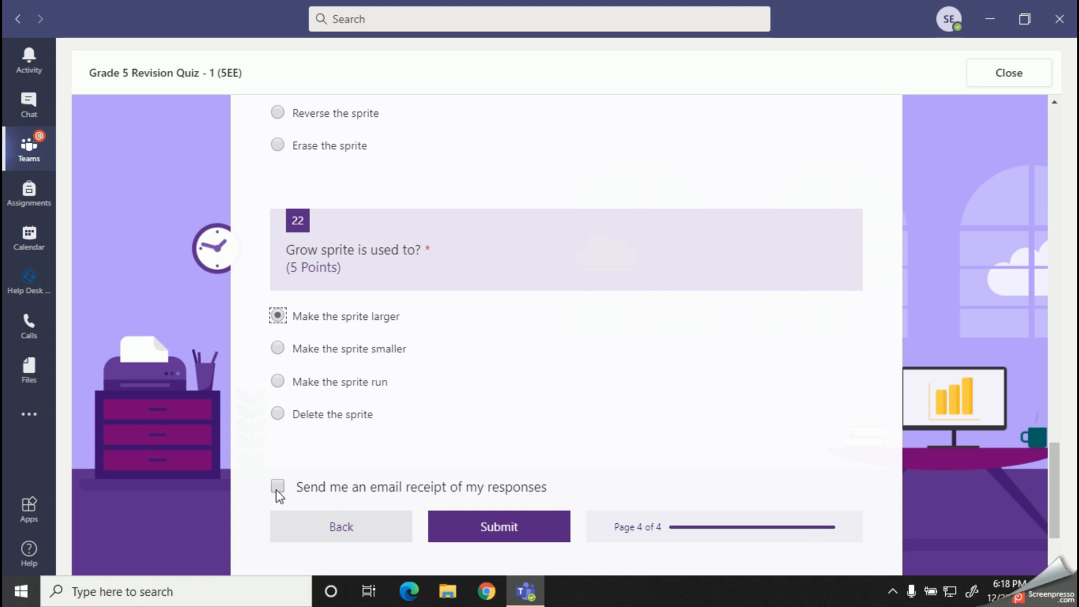
Step: Request an email receipt of the responses and submit the quiz
left_click(277, 486)
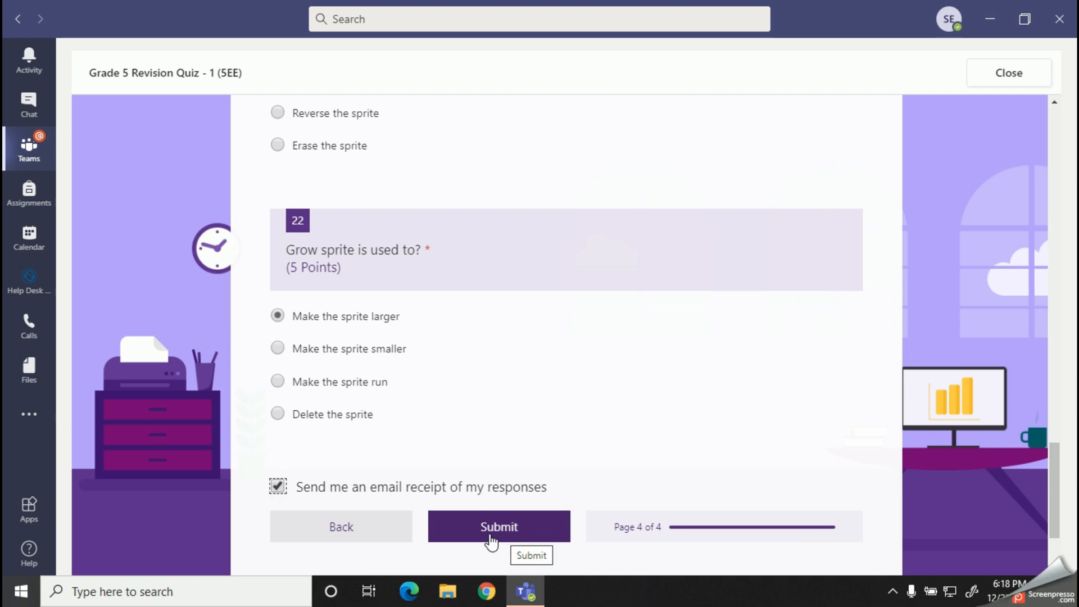
left_click(499, 527)
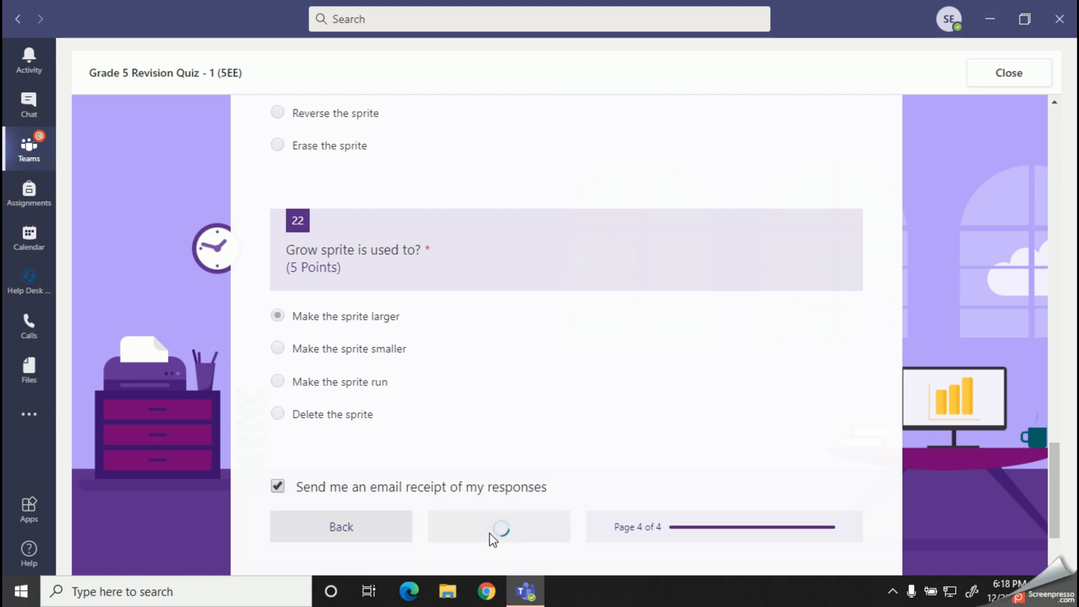
left_click(498, 526)
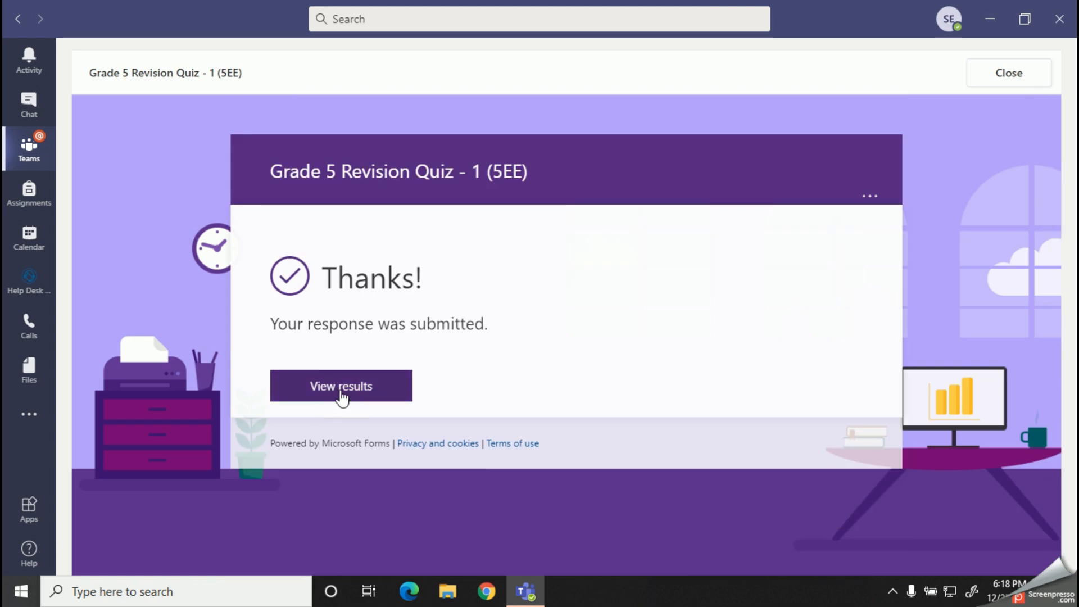
Step: View the graded results showing 95/100 and scroll through the marked answers
left_click(340, 385)
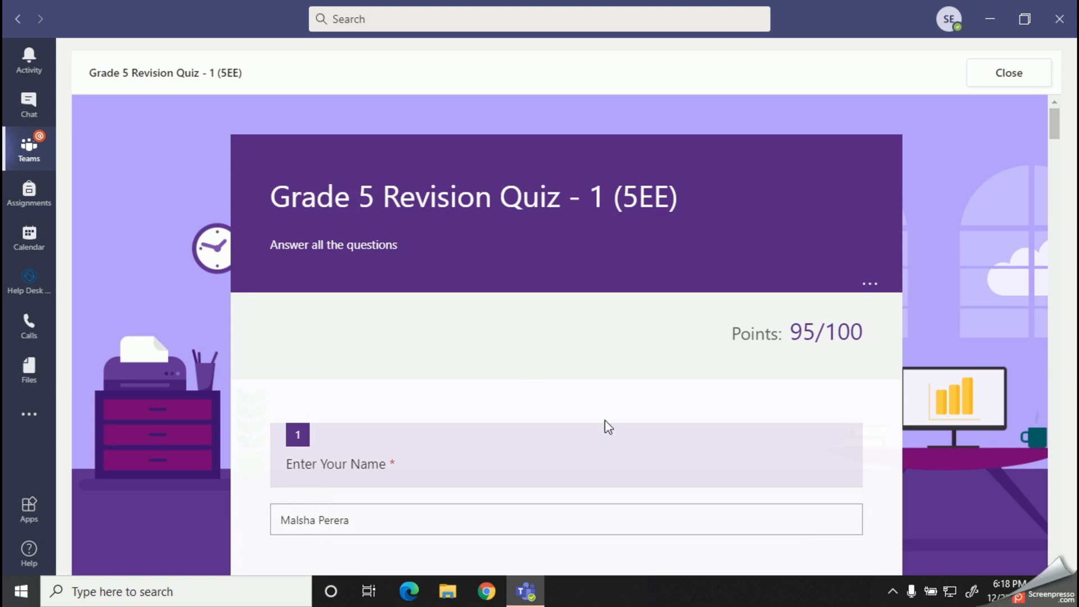
scroll("down", 3)
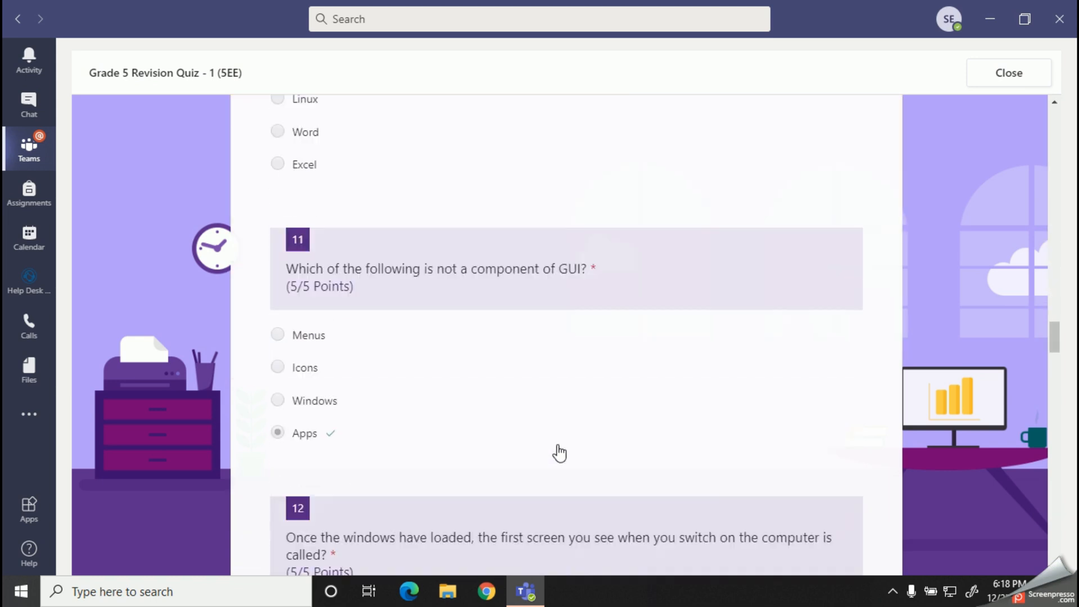
scroll("up", 3)
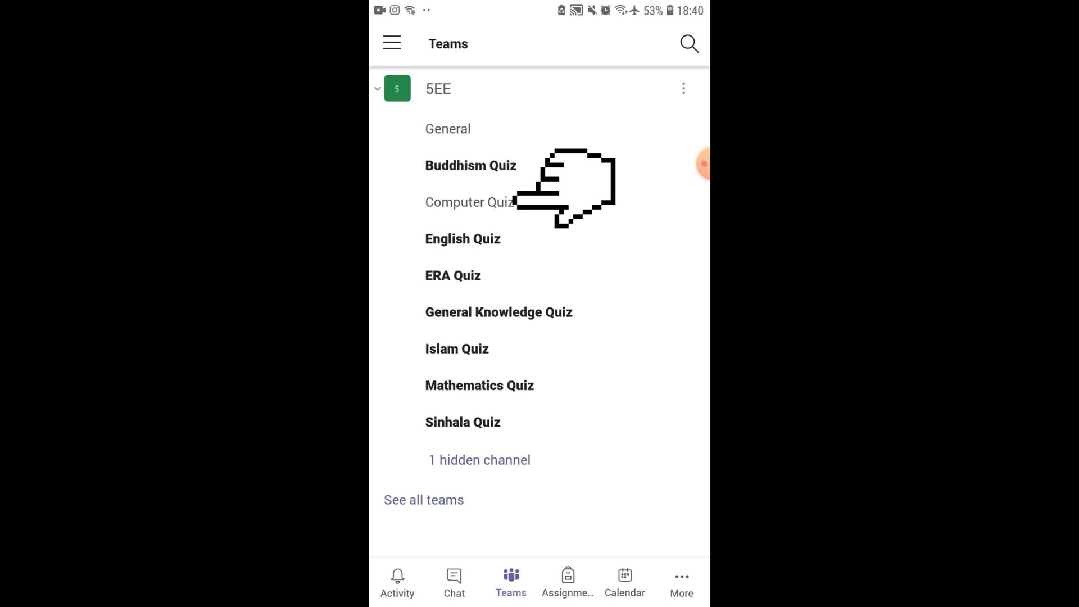
Step: Open the Computer Quiz channel on the phone and launch the Grade 5 Revision Quiz form
left_click(470, 201)
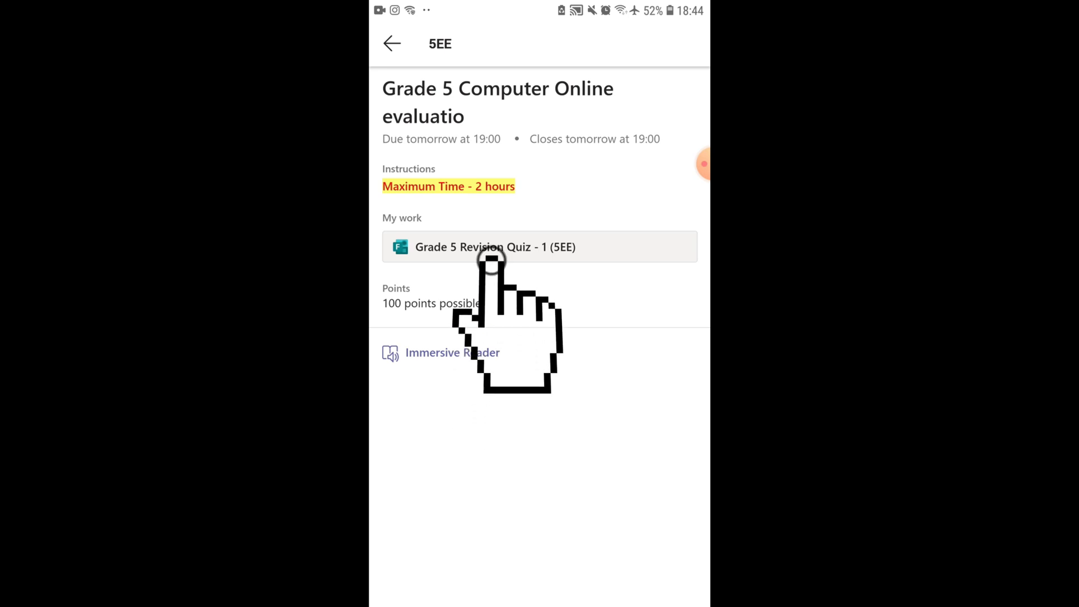
left_click(494, 246)
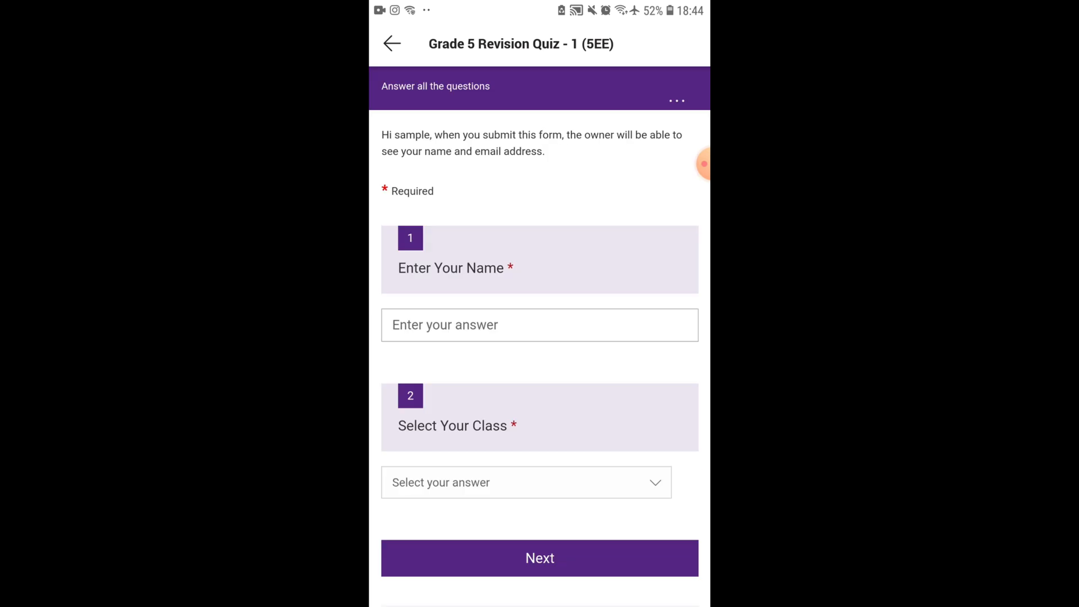
Step: Enter the name 'Malsha', scroll through the quiz, and submit it
type("Malsha")
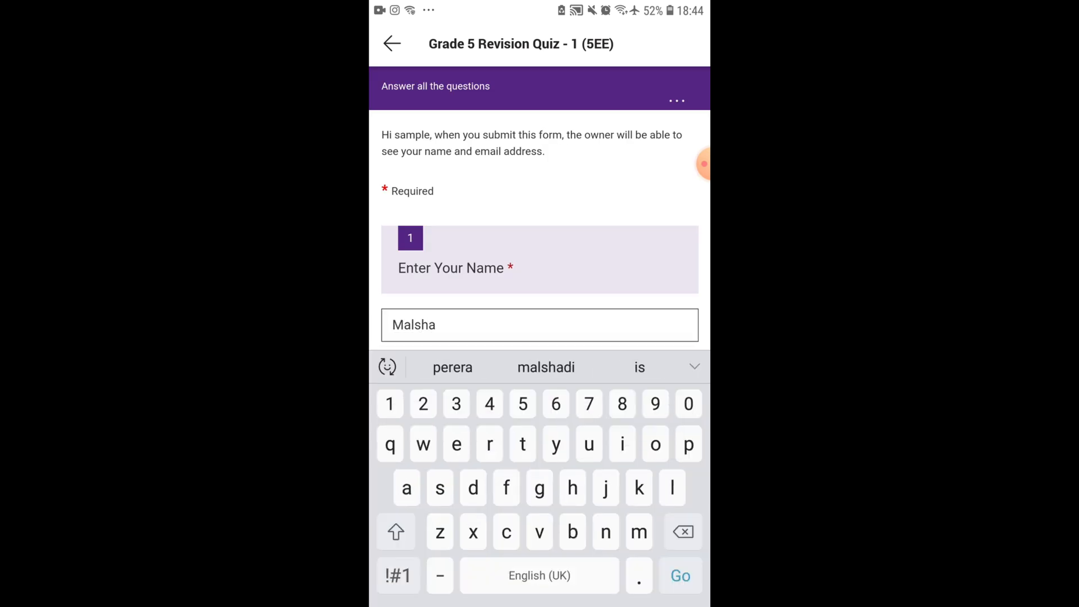
left_click(452, 367)
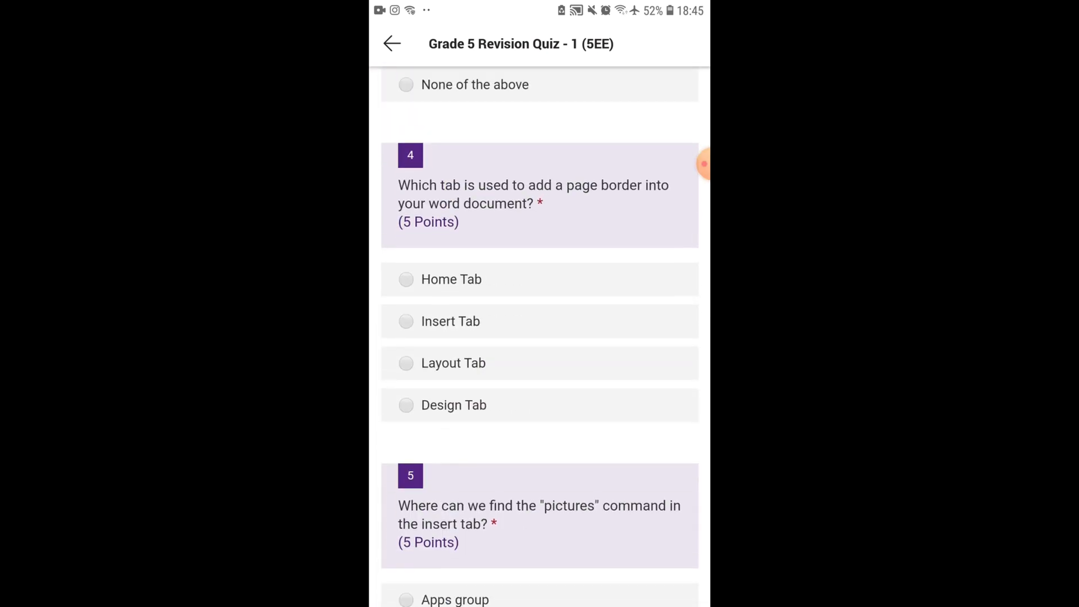
scroll("down", 3)
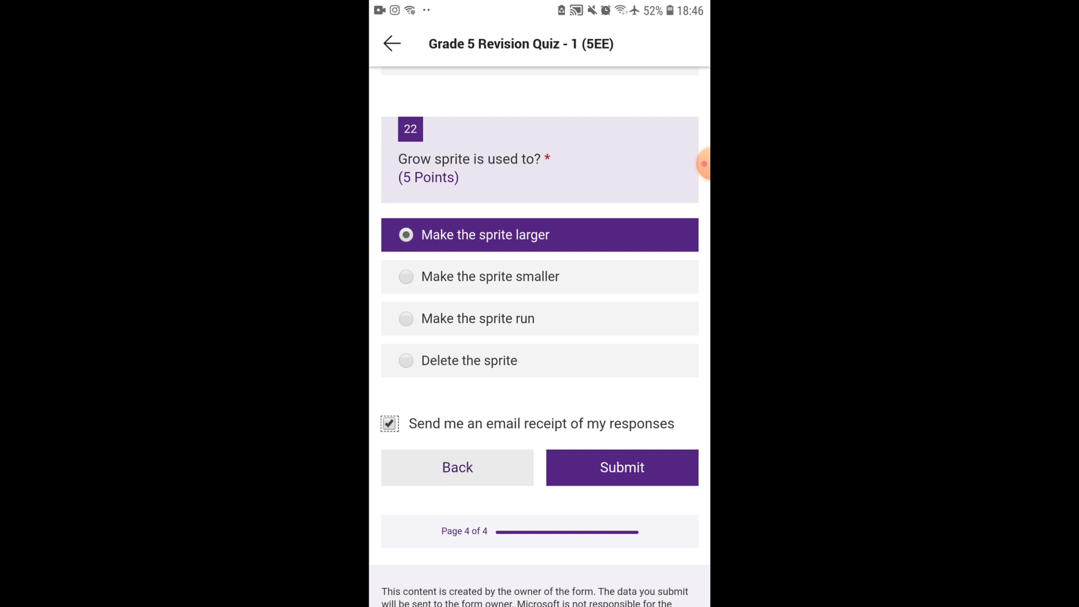
left_click(621, 467)
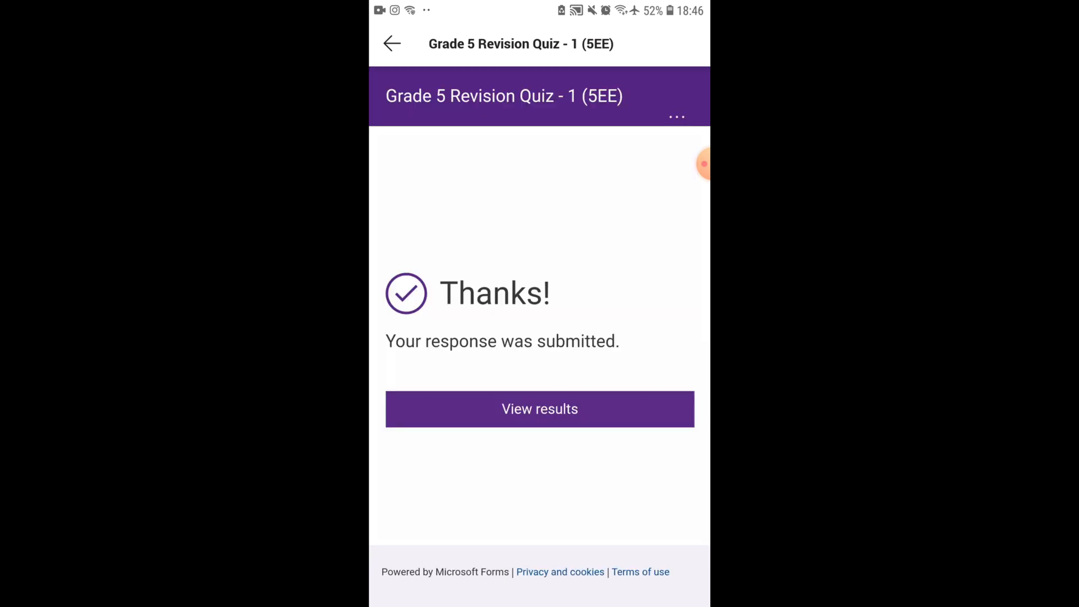